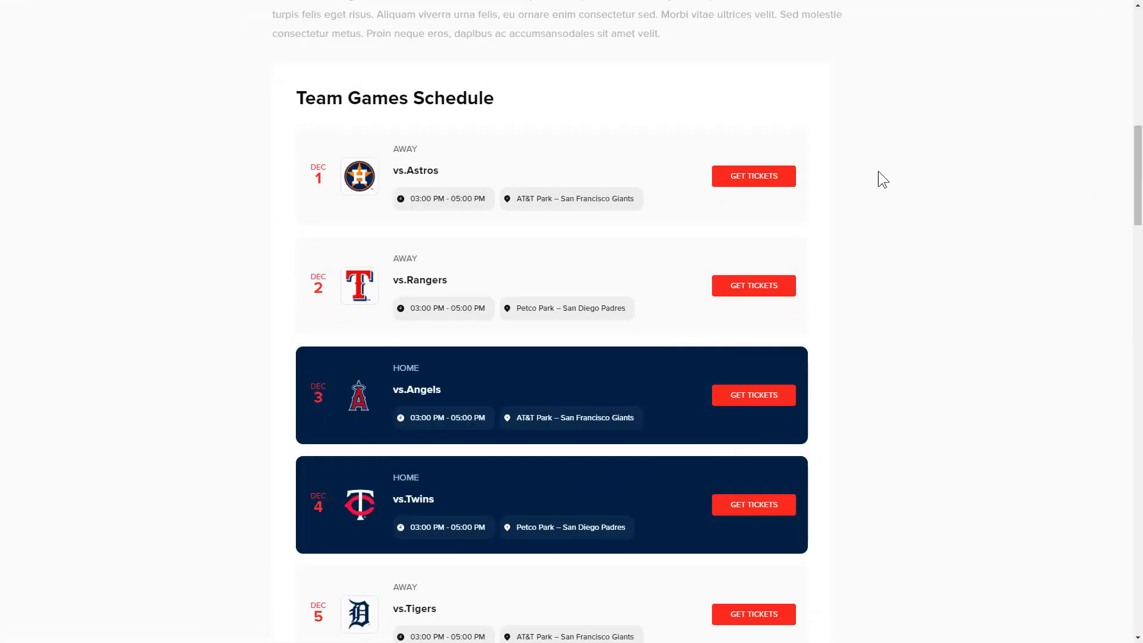
- Go from the Squarespace page to Elfsight's Widgets catalog
left_click(416, 170)
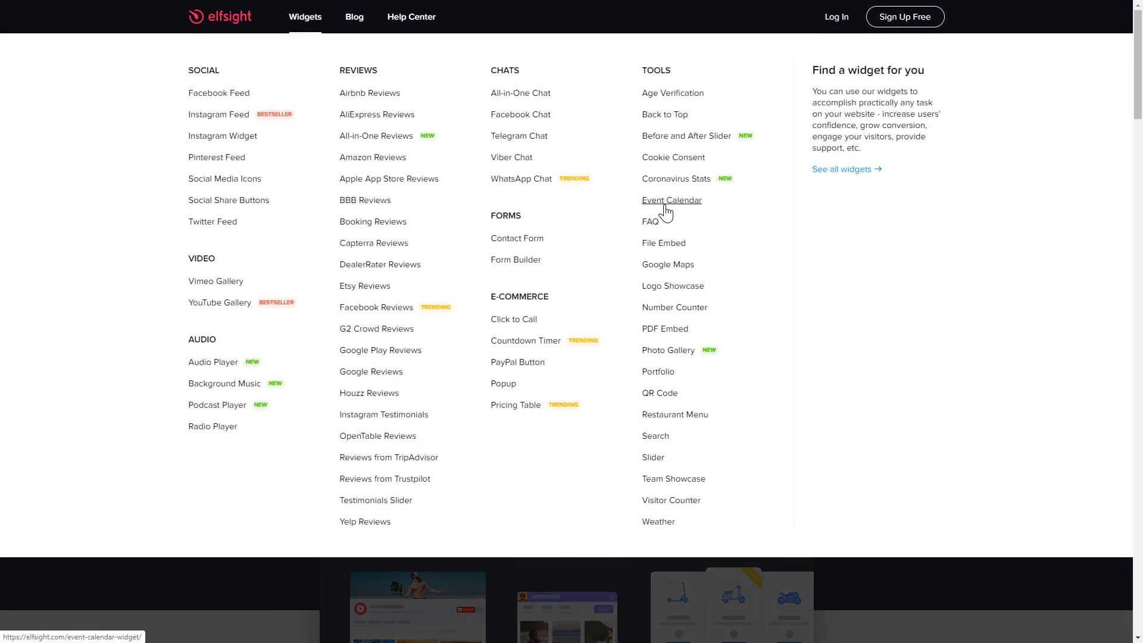
- Start creating a new Event Calendar widget from its page
left_click(671, 200)
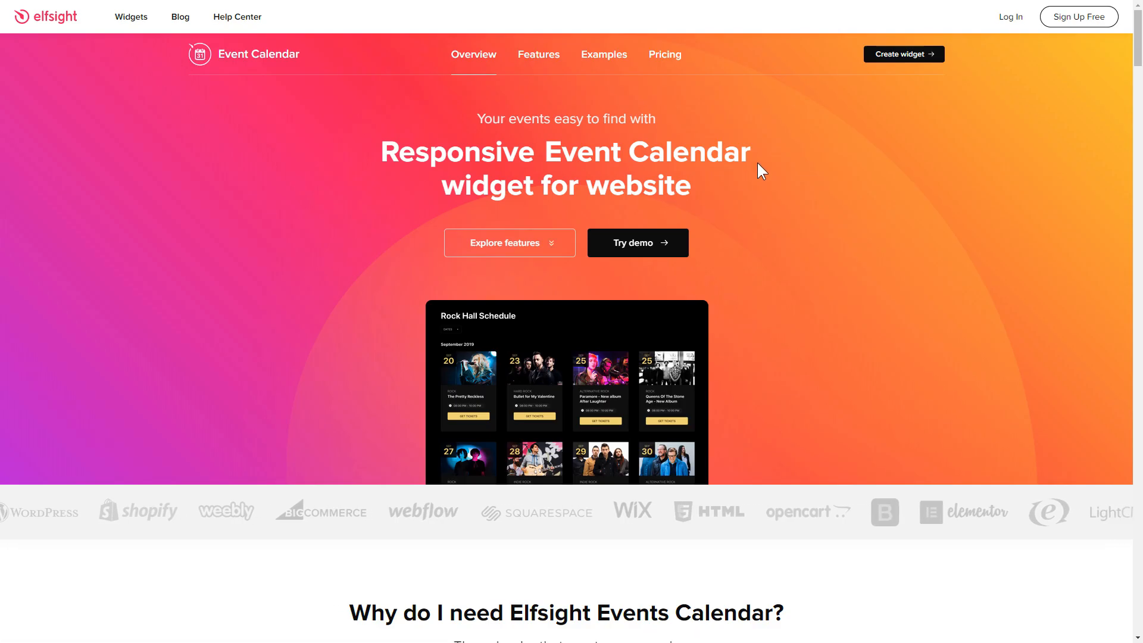
left_click(903, 53)
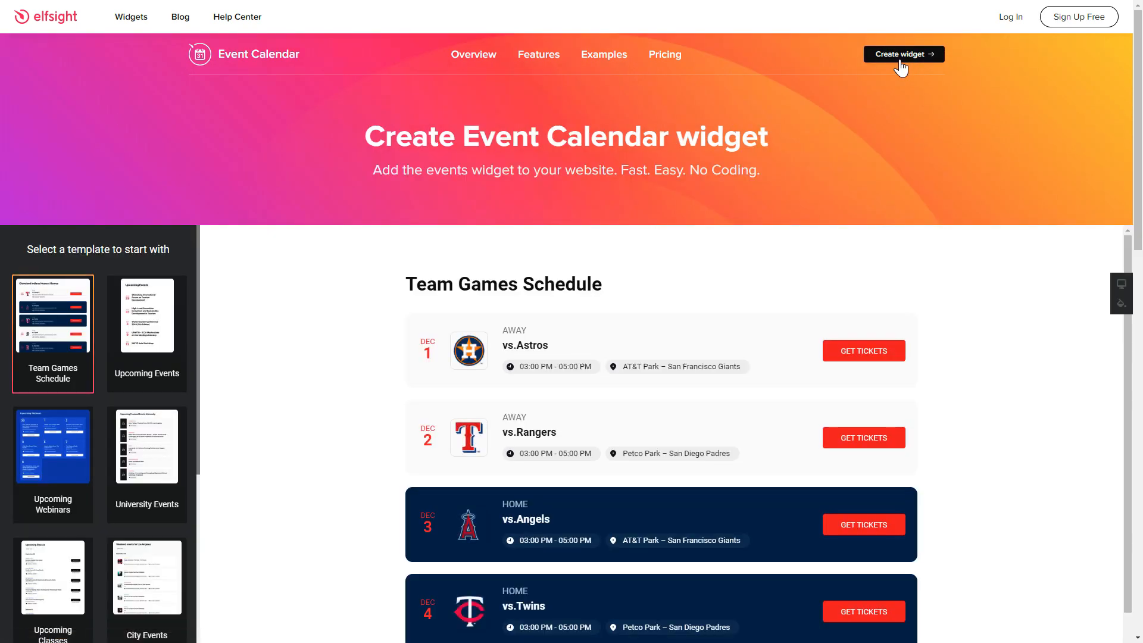
- Preview the University Events template, then return to Team Games Schedule
scroll("down", 3)
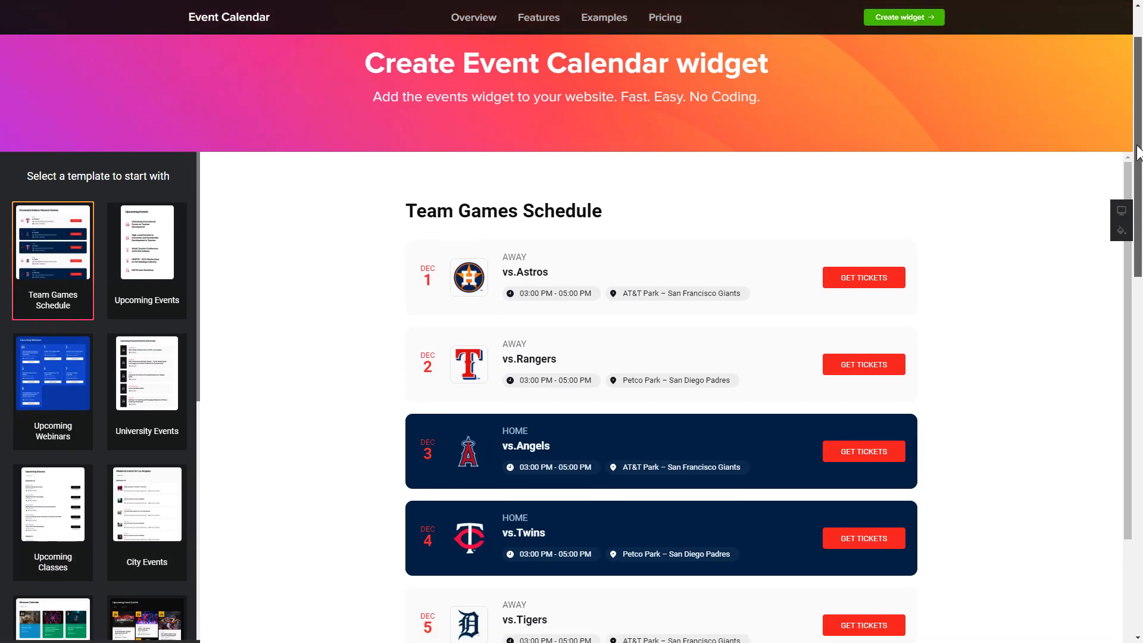
scroll("down", 3)
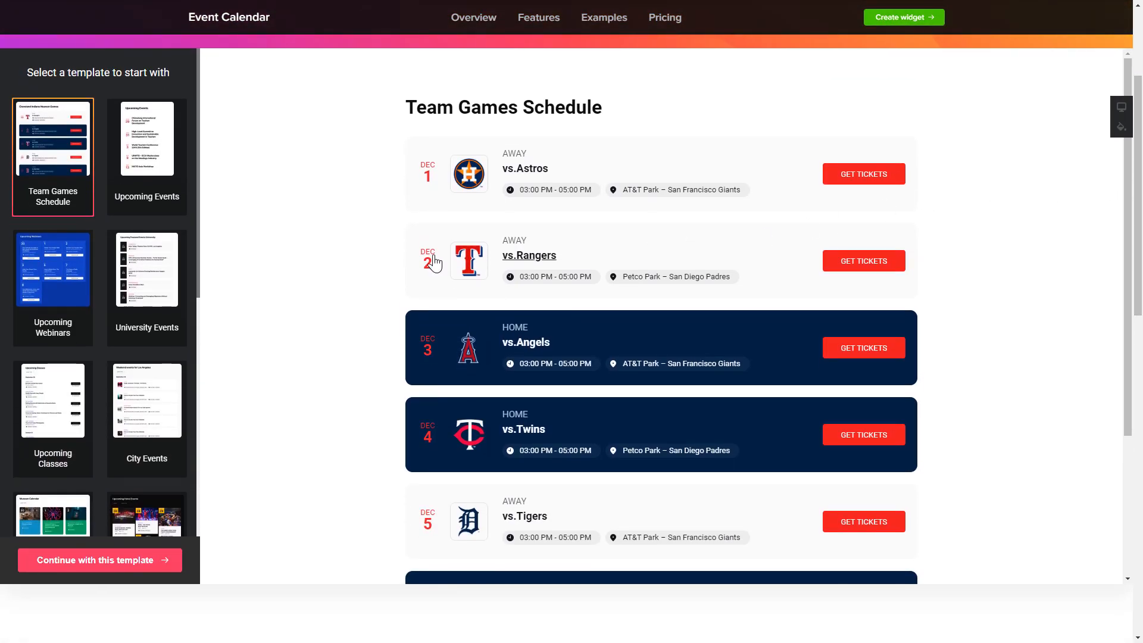
left_click(146, 270)
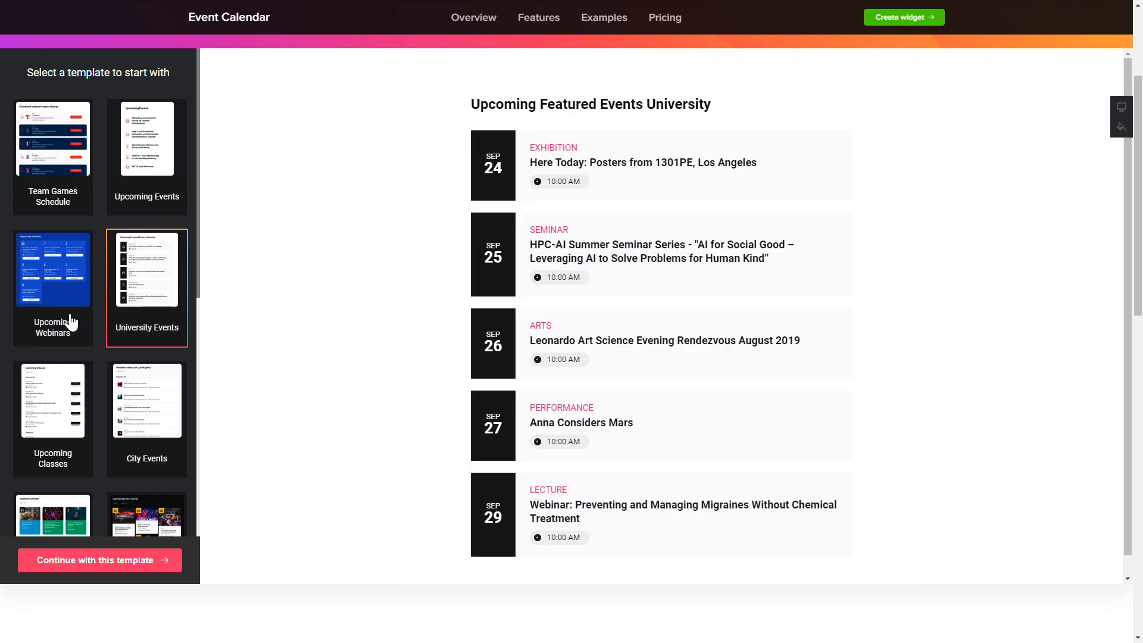
left_click(52, 138)
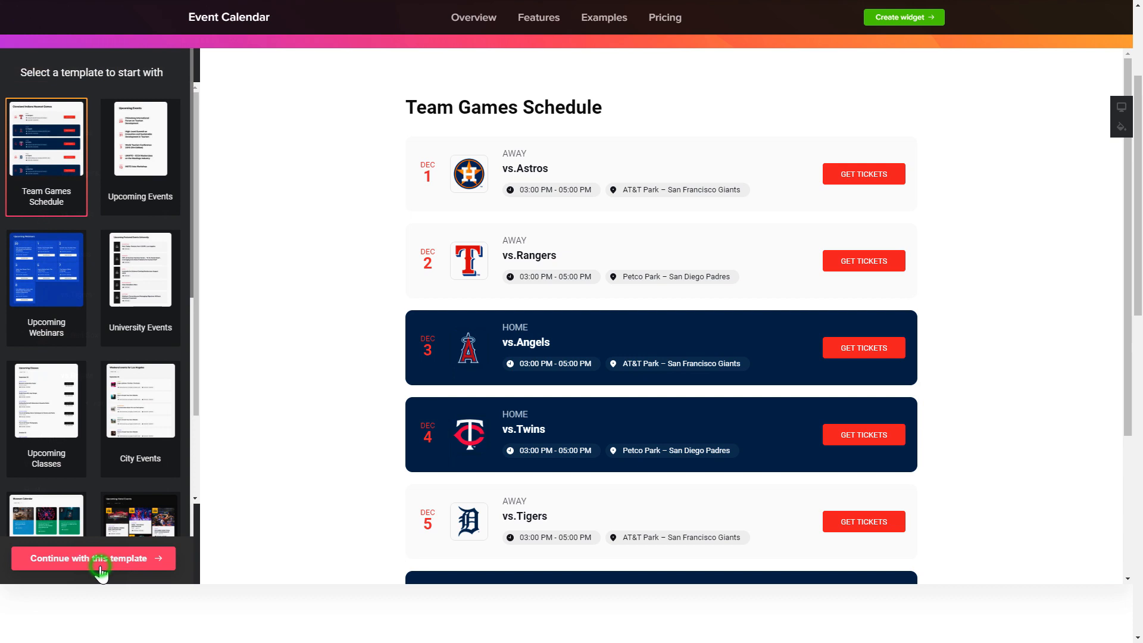
- Continue with Team Games Schedule and inspect the vs.Royals event details
left_click(93, 558)
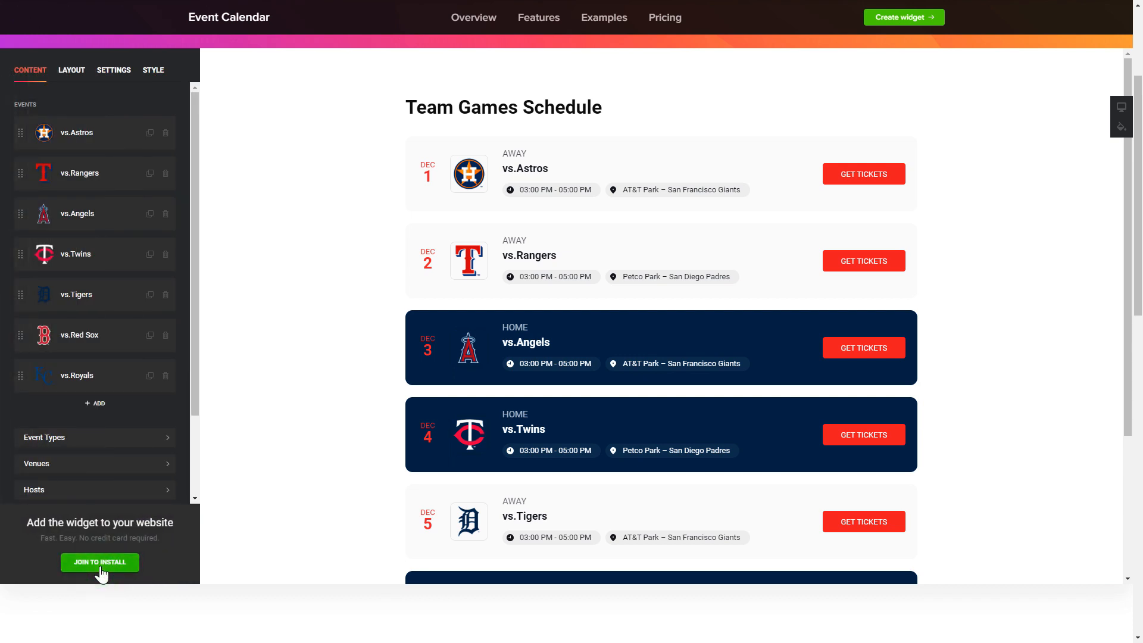
mouse_move(199, 420)
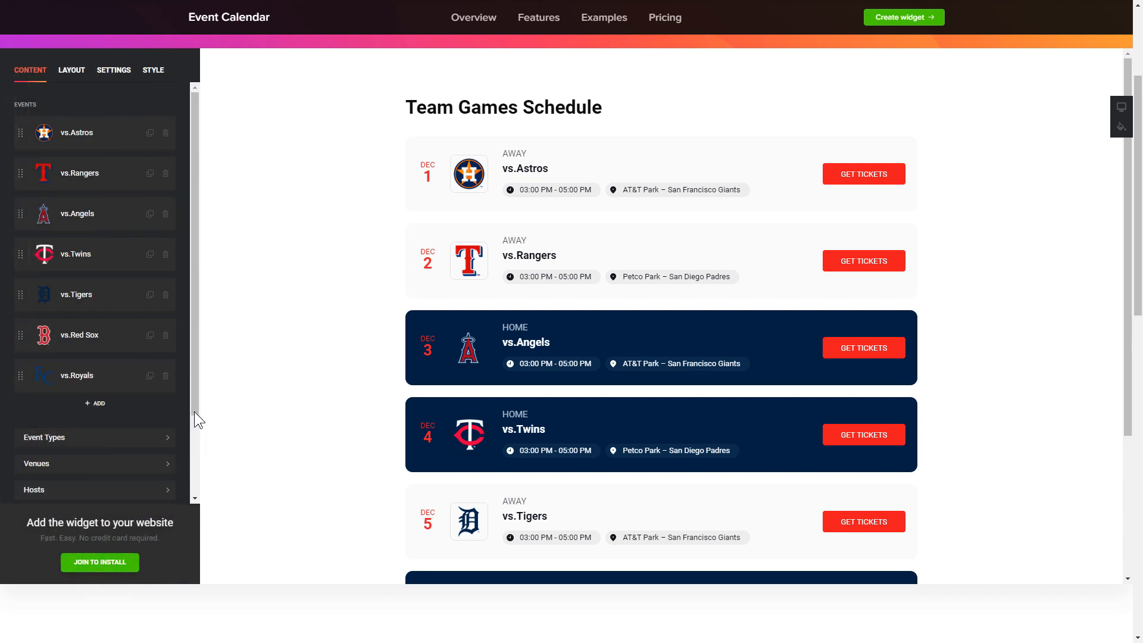
scroll("down", 3)
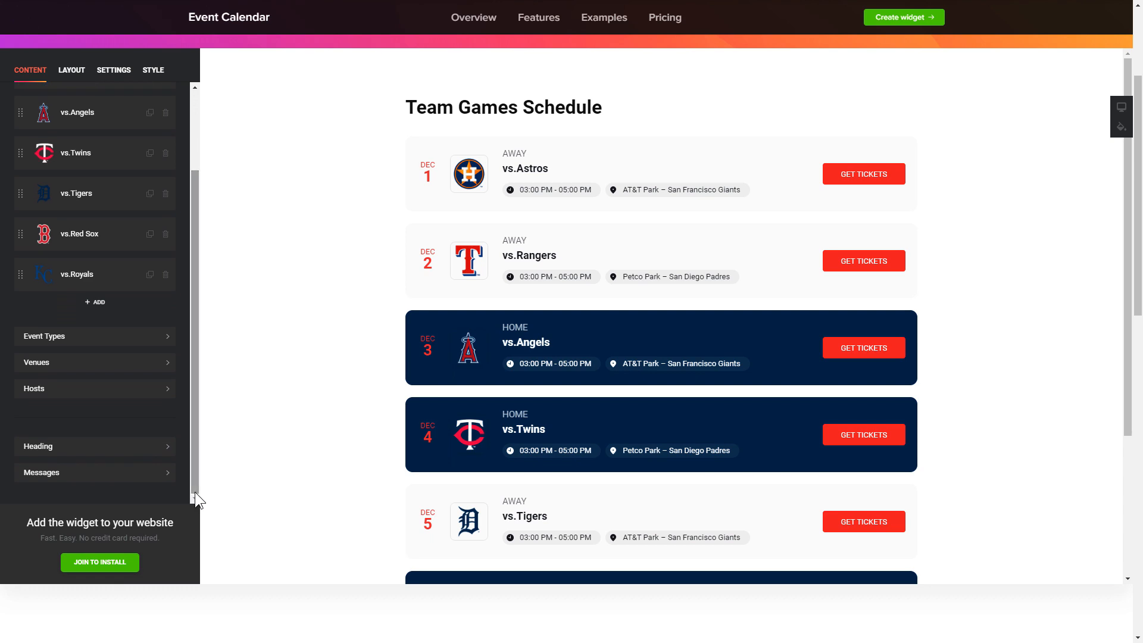
left_click(109, 278)
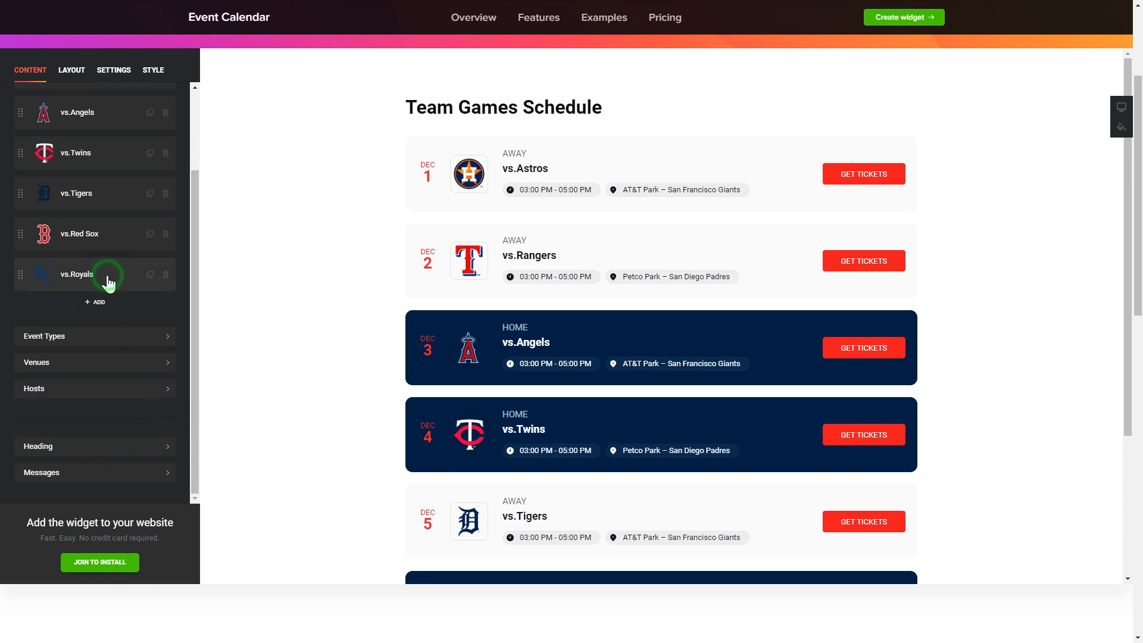
left_click(75, 273)
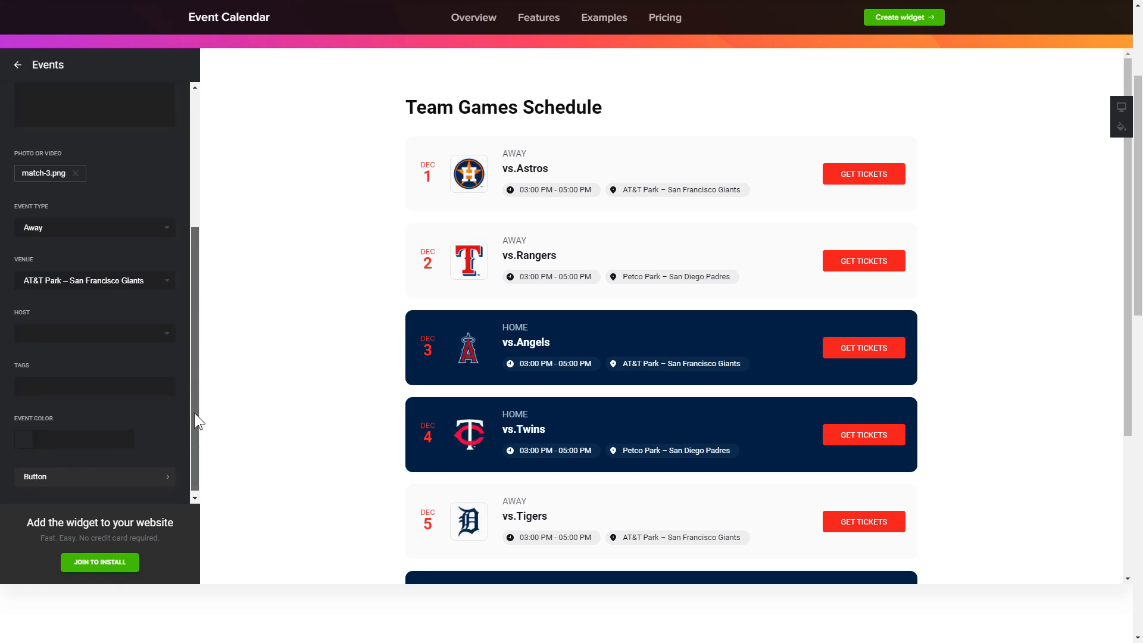
left_click(18, 64)
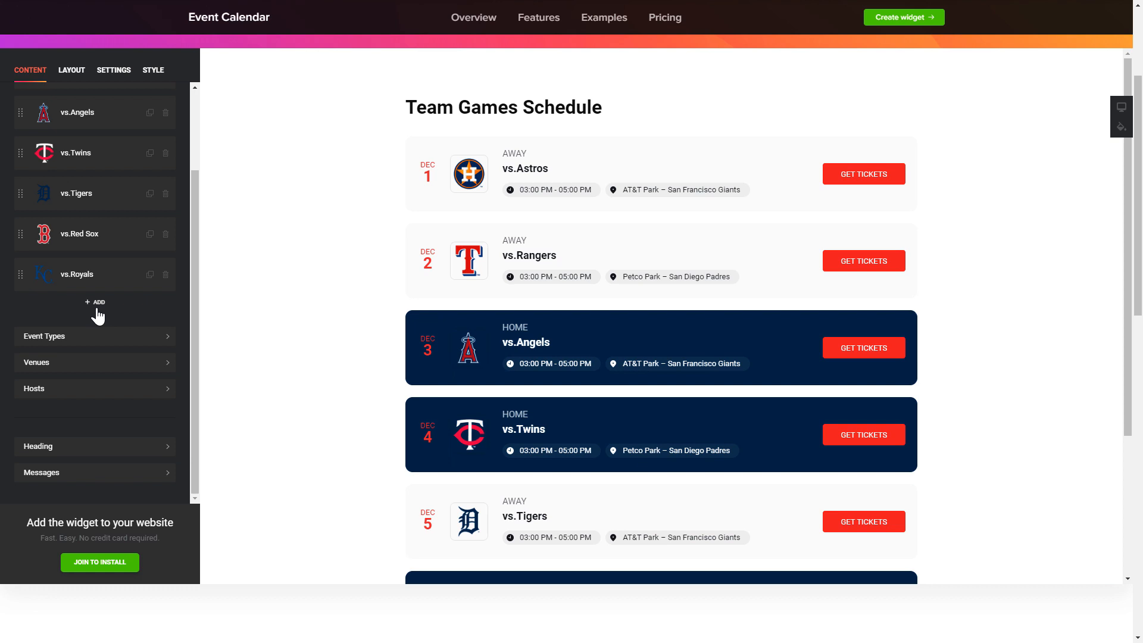
- Review the Layout, Settings and Style panels, then return to event content
left_click(70, 70)
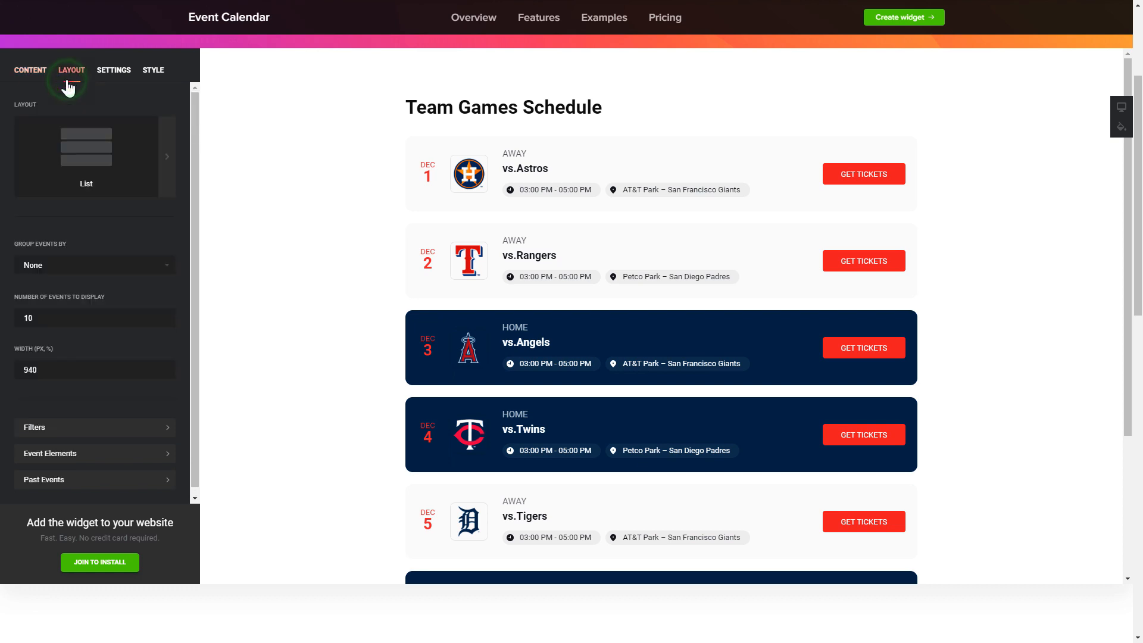
left_click(113, 71)
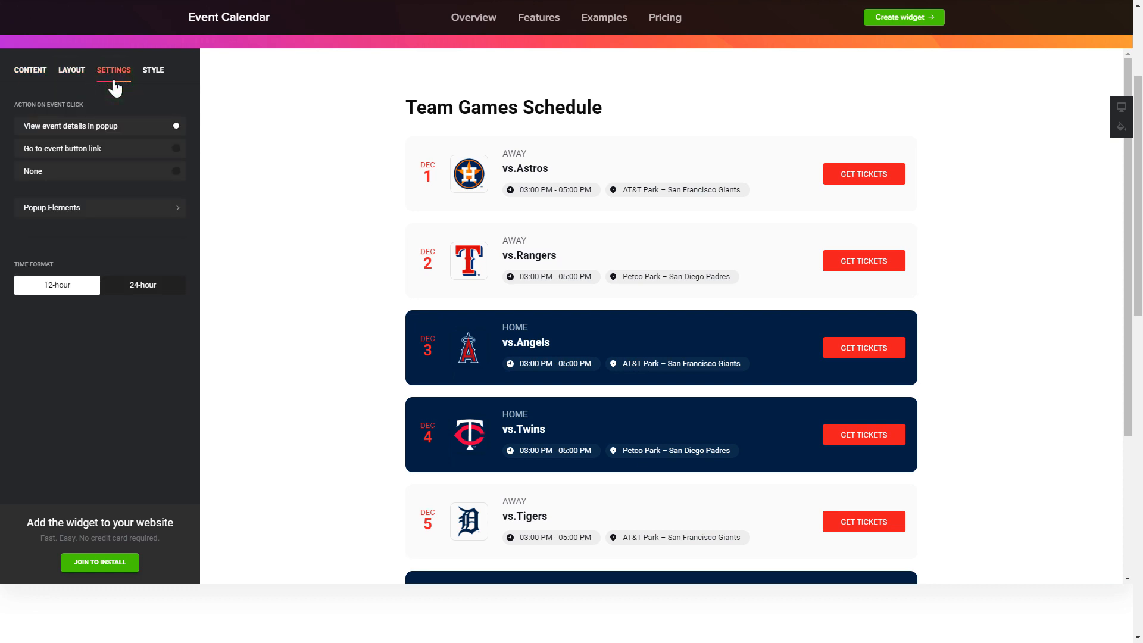
left_click(153, 70)
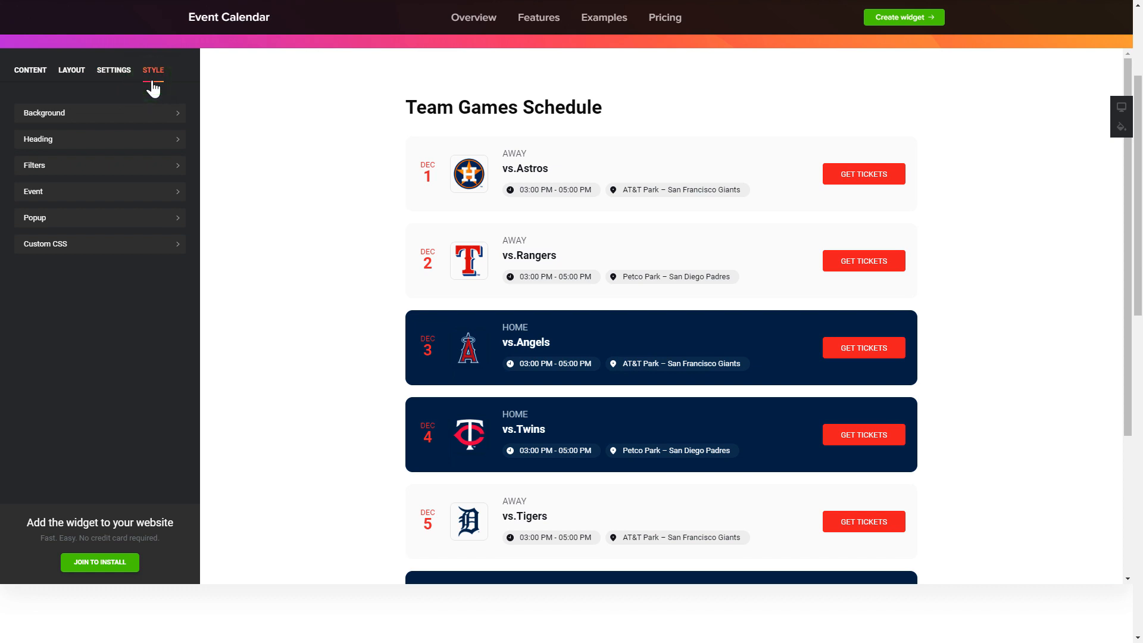
left_click(30, 71)
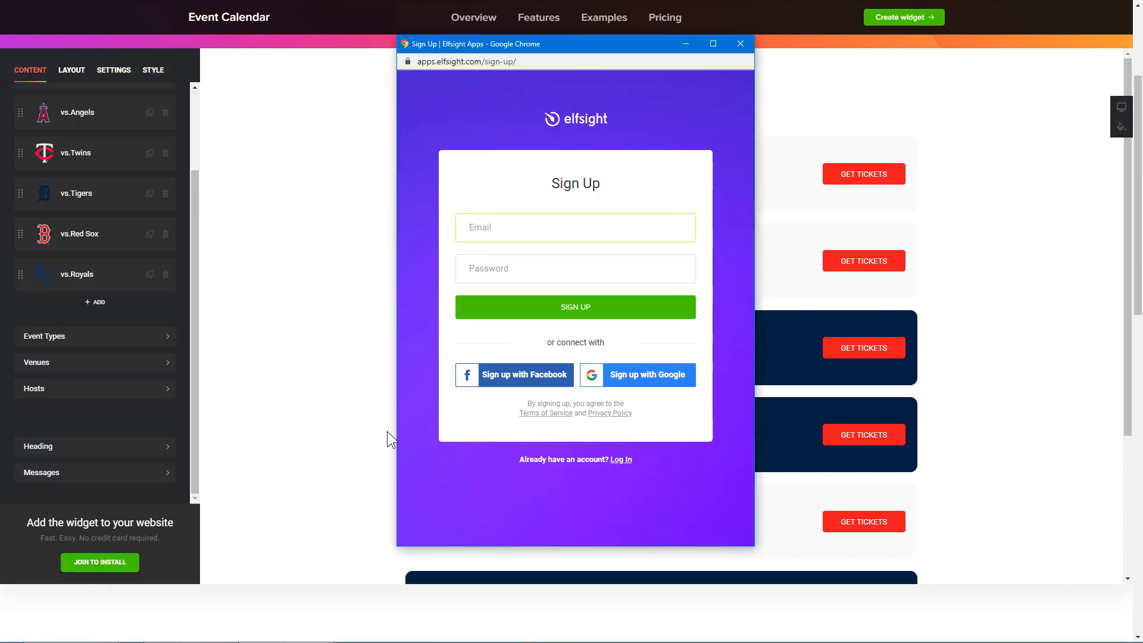
- Sign up with the example@elfsight. email to reach the full editor
type("example@elfsight.com")
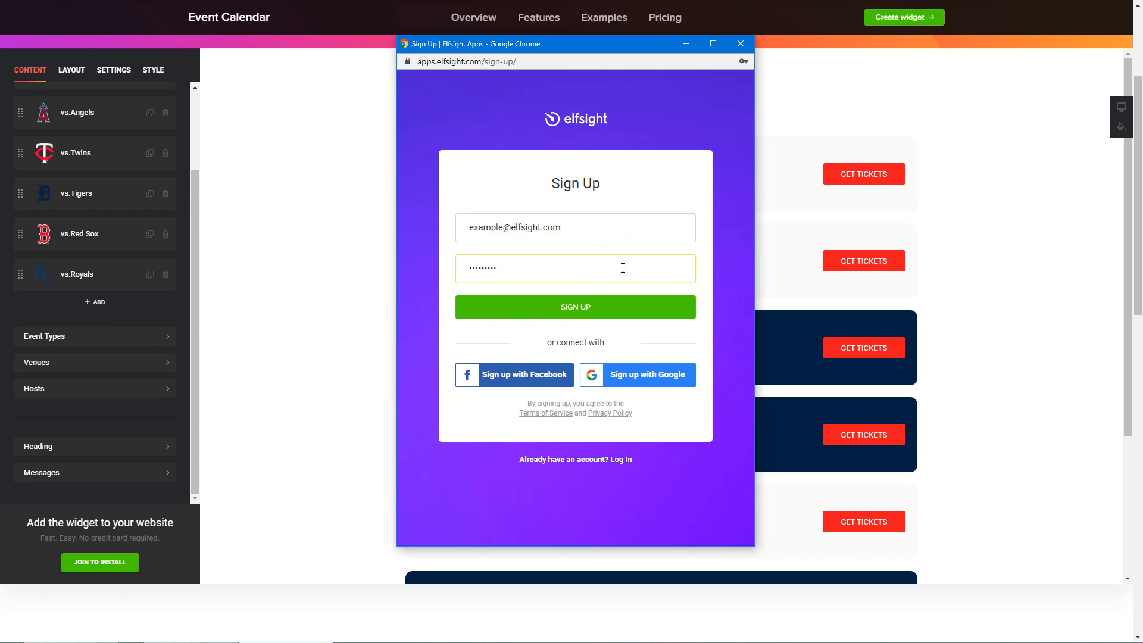
left_click(575, 307)
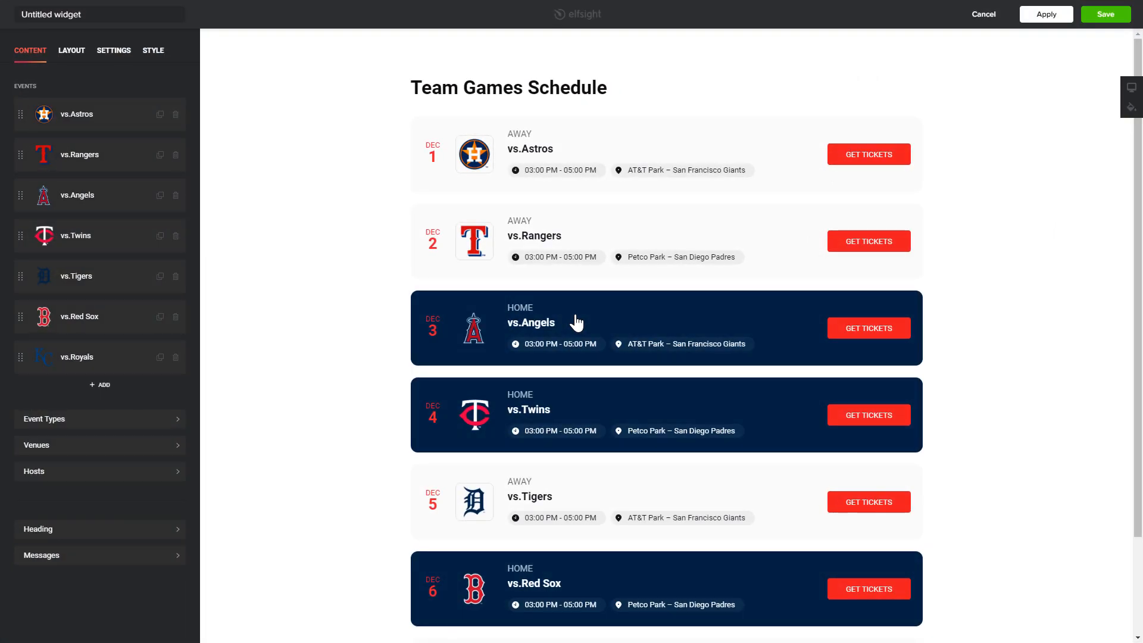
- Save the finished Team Games Schedule widget
left_click(1104, 15)
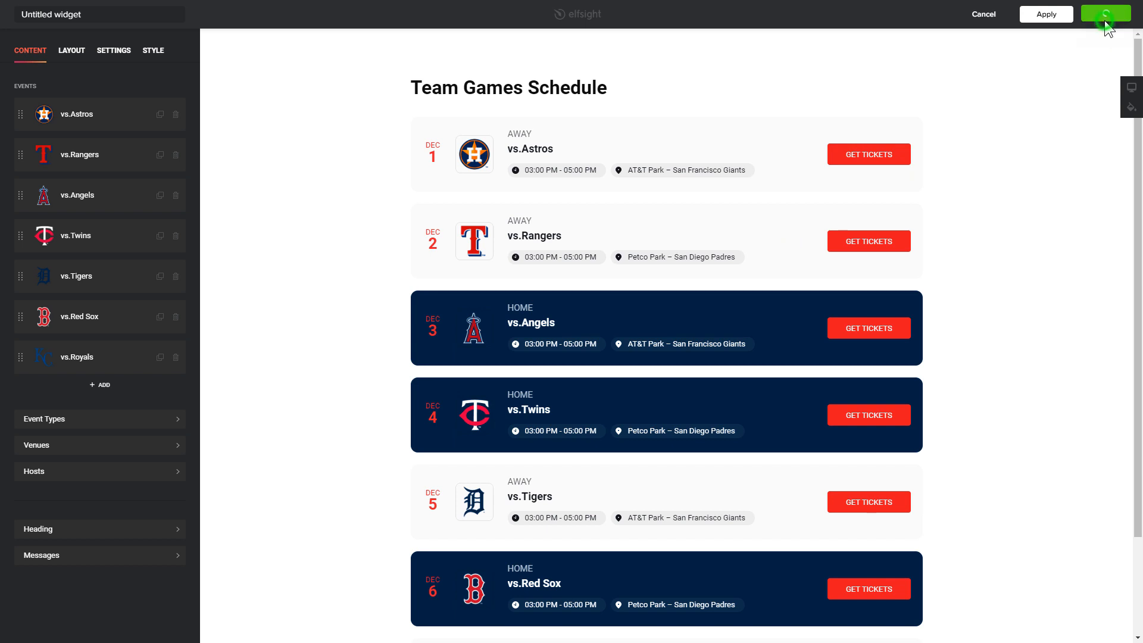
left_click(1104, 13)
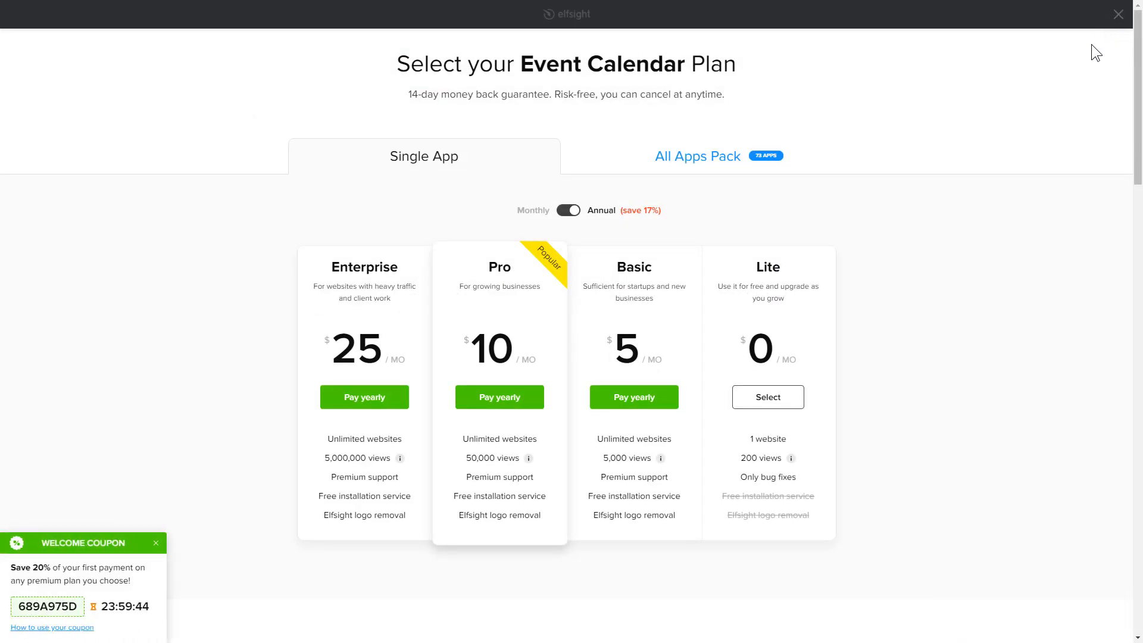
mouse_move(555, 309)
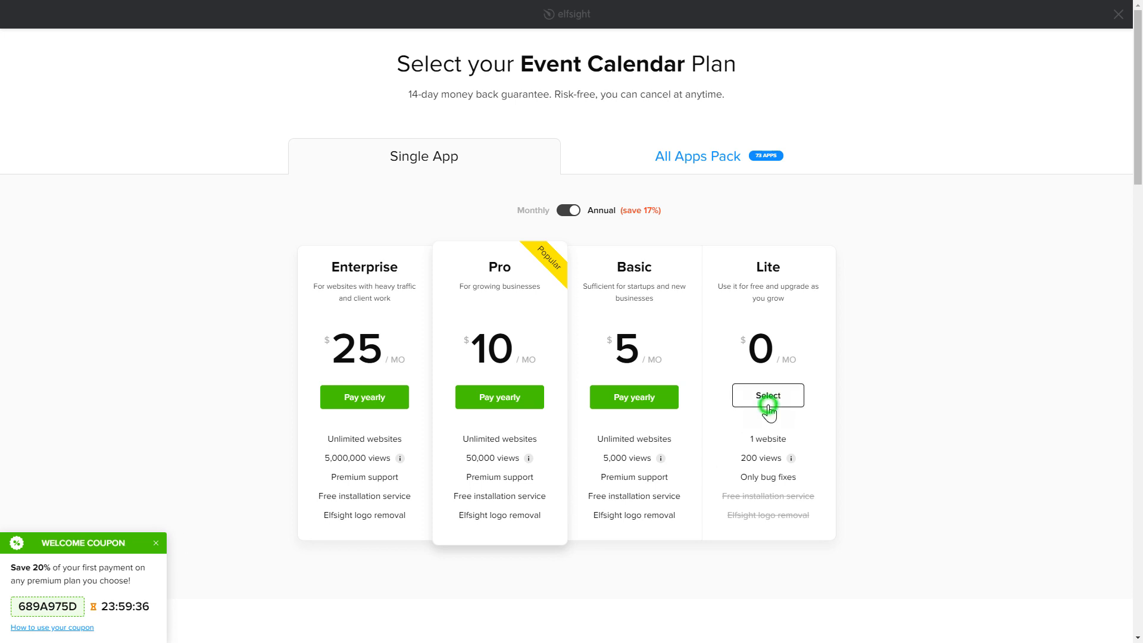
- Select the free Lite plan and copy the widget's embed code
left_click(767, 395)
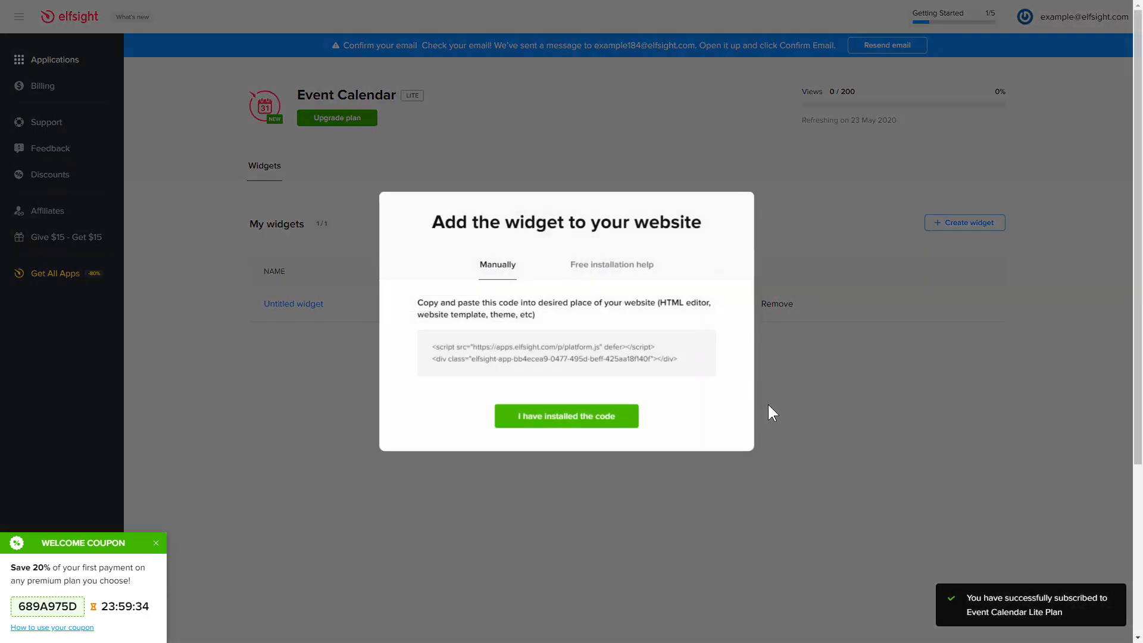
mouse_move(693, 368)
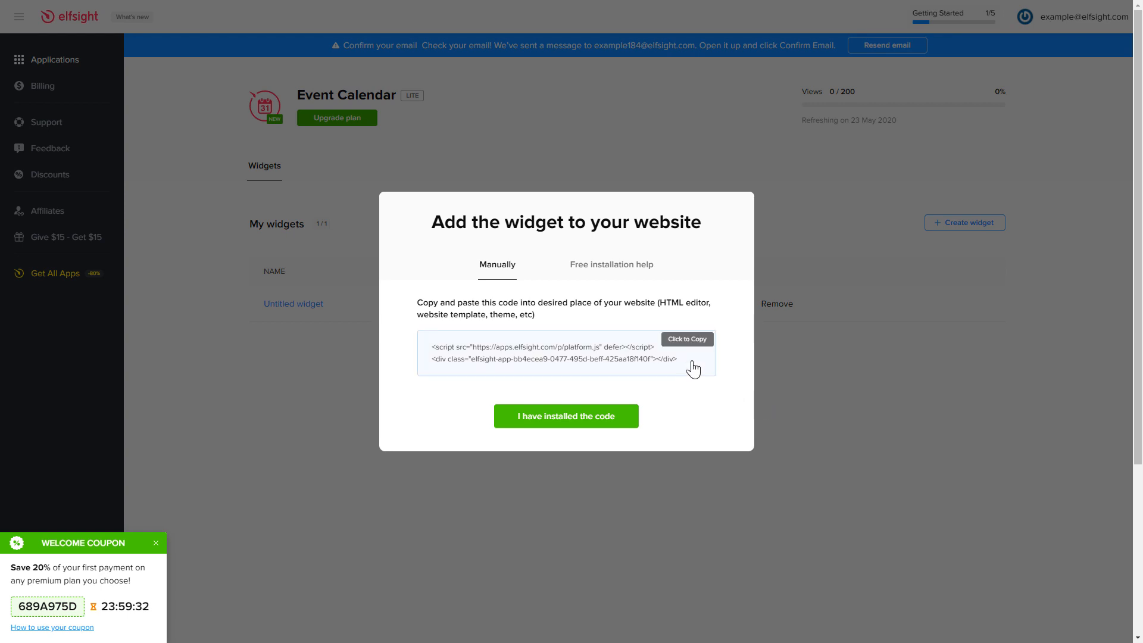
left_click(685, 339)
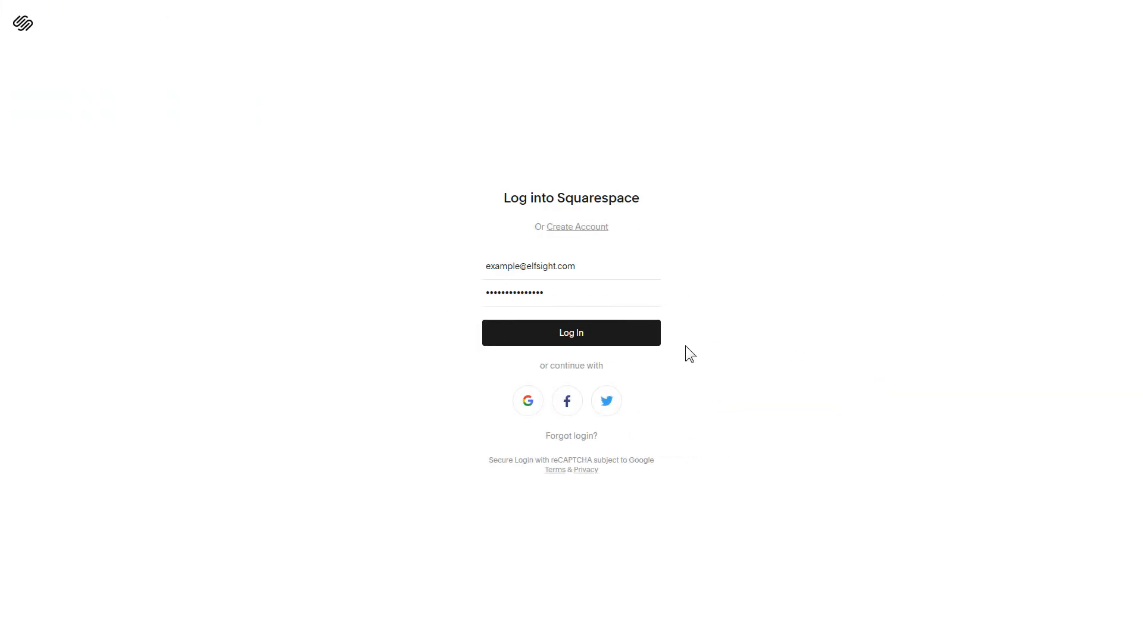
- Log into Squarespace and open the Mojave Desert website
left_click(570, 332)
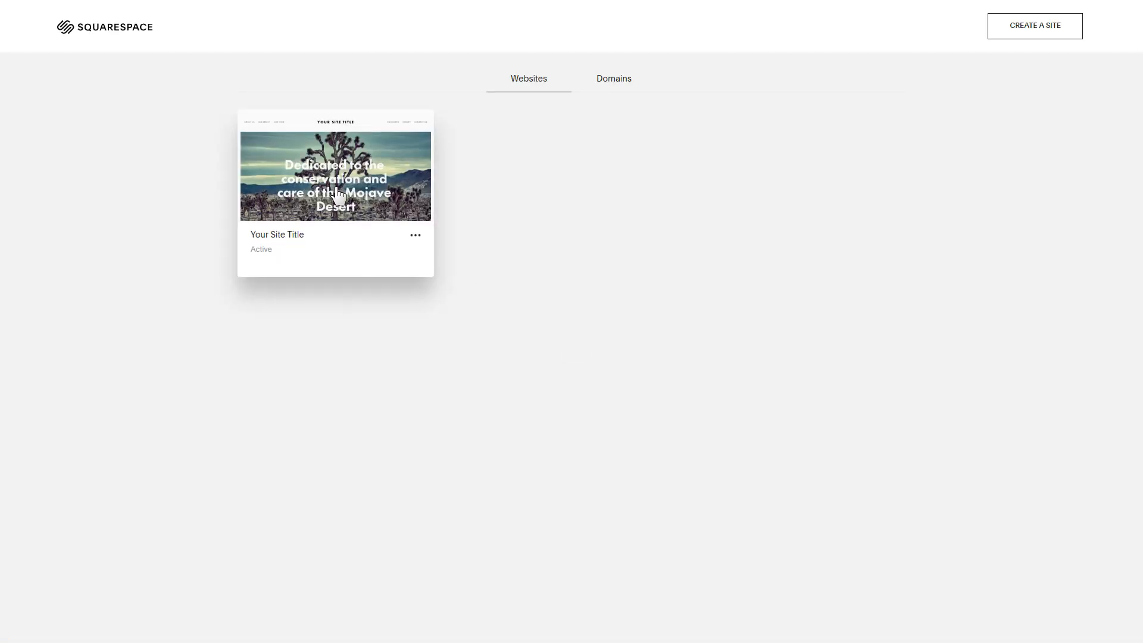
left_click(335, 175)
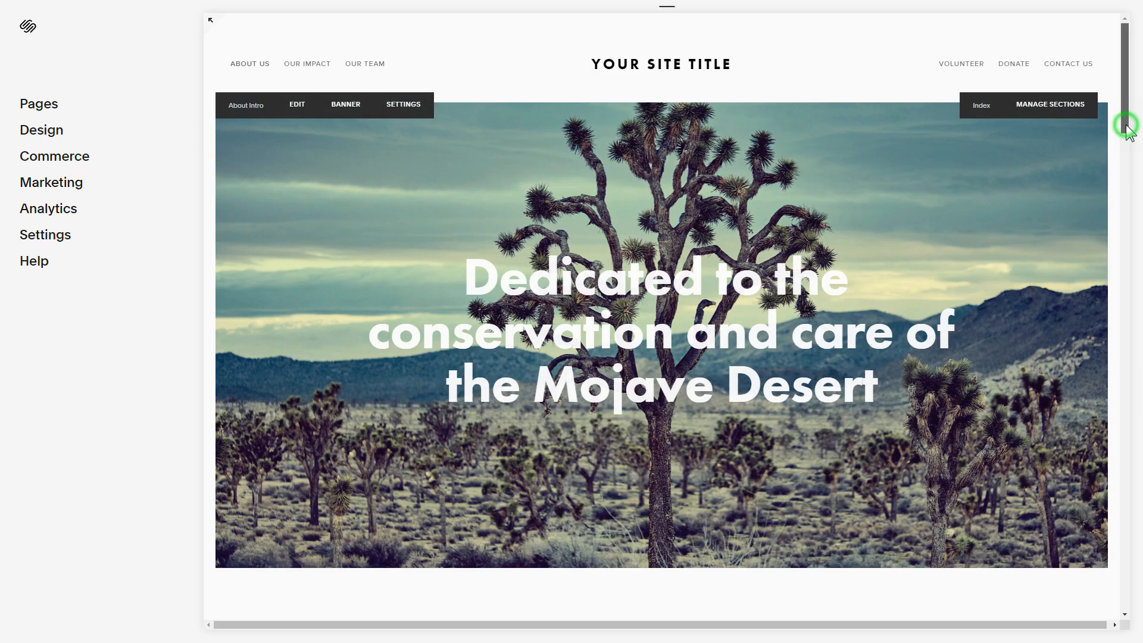
- Scroll the site preview down to the Our Mission And Goals section
scroll("down", 3)
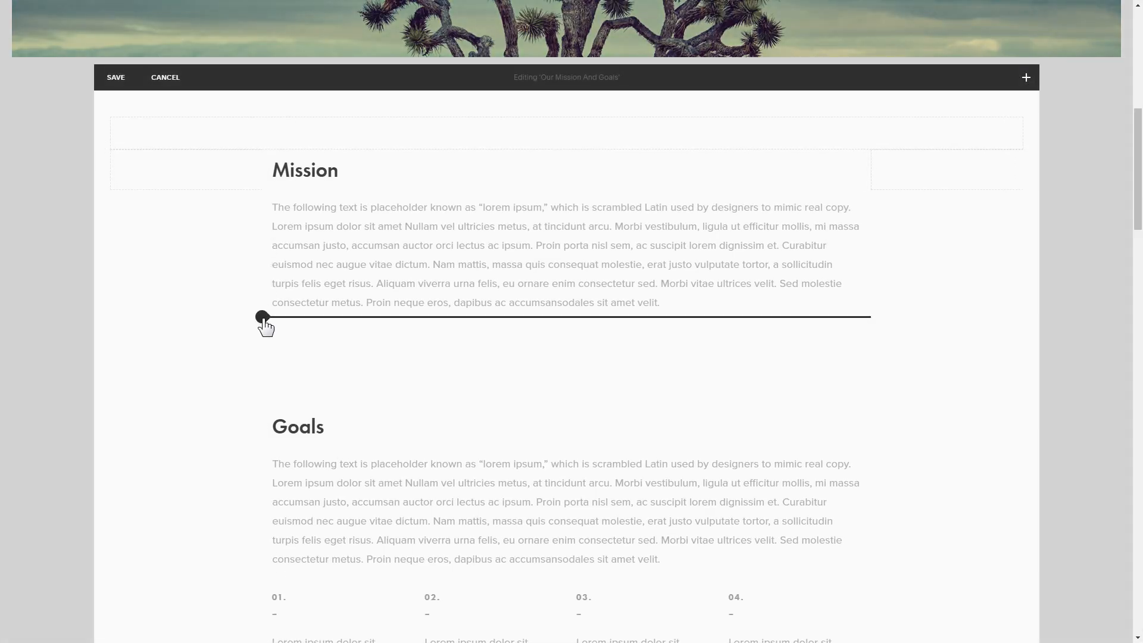
- Insert a Code block below the Mission text
left_click(261, 316)
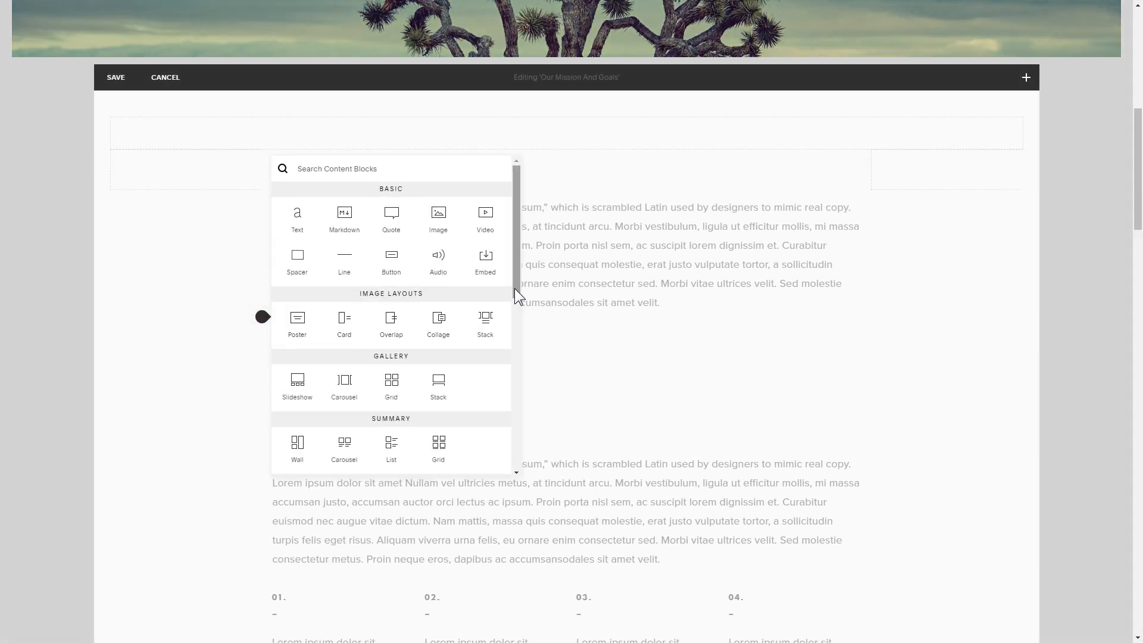
scroll("down", 3)
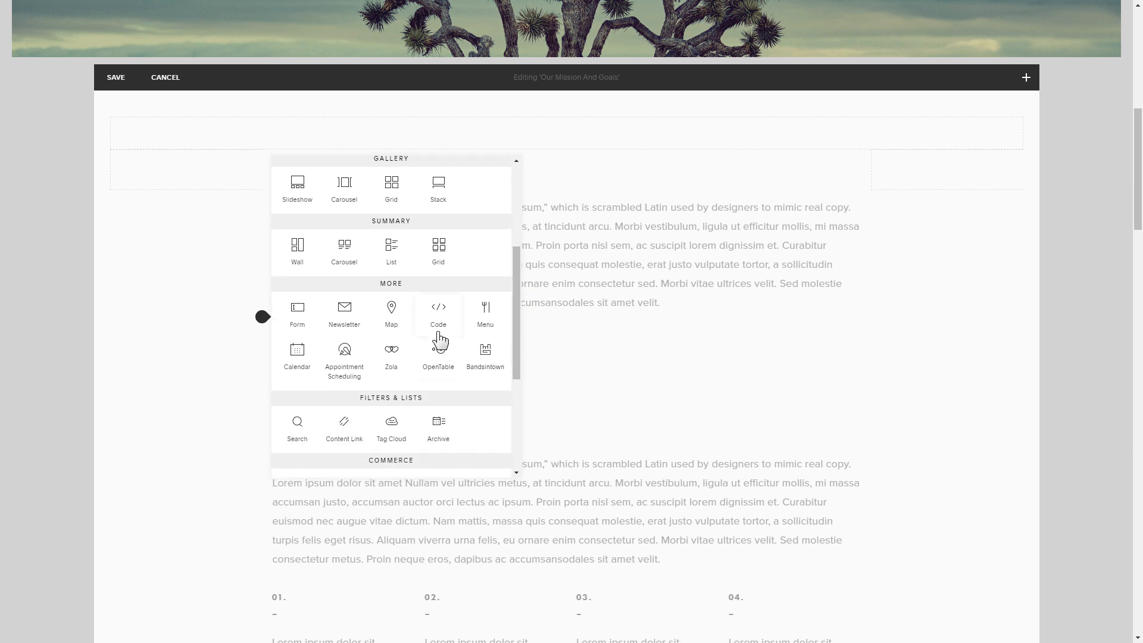
left_click(438, 314)
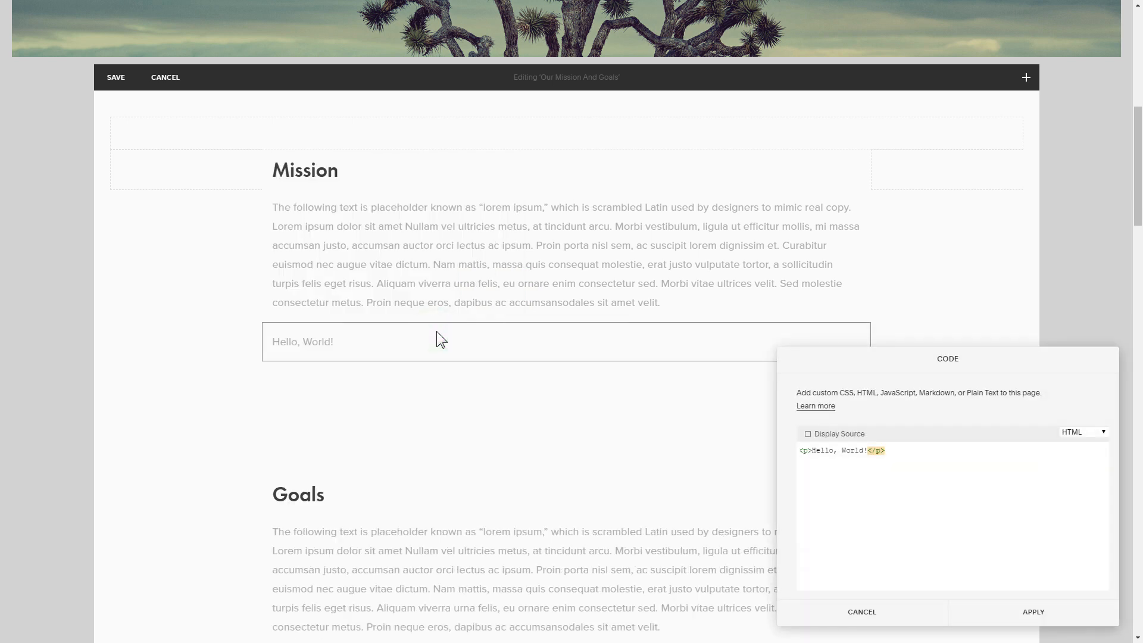
- Paste the Elfsight embed code over the block's placeholder HTML
left_click(799, 450)
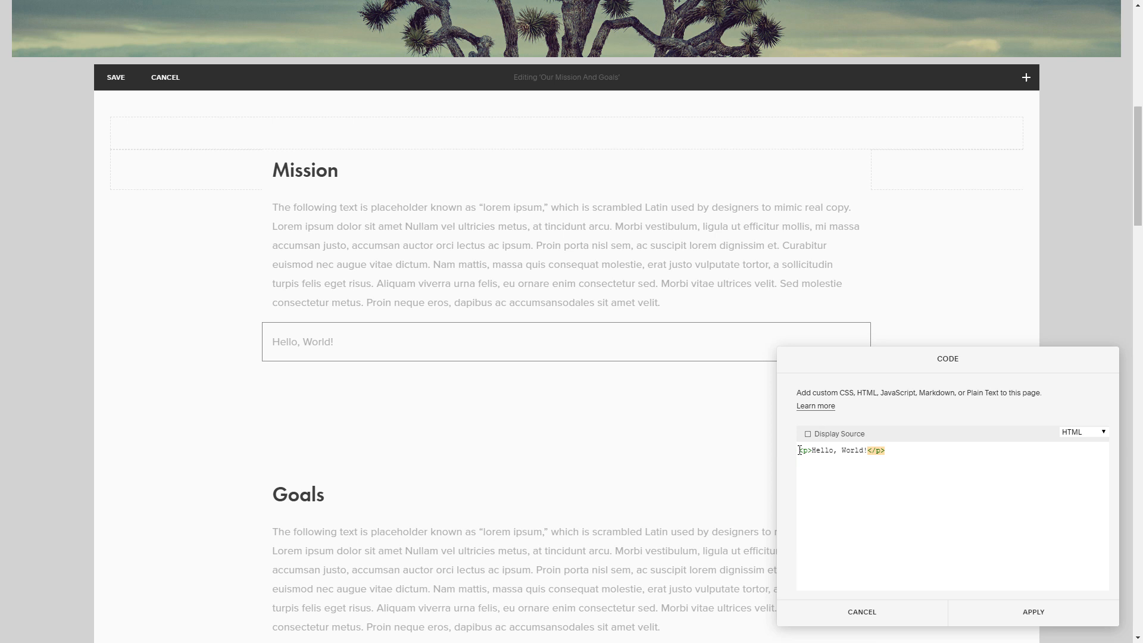
right_click(859, 450)
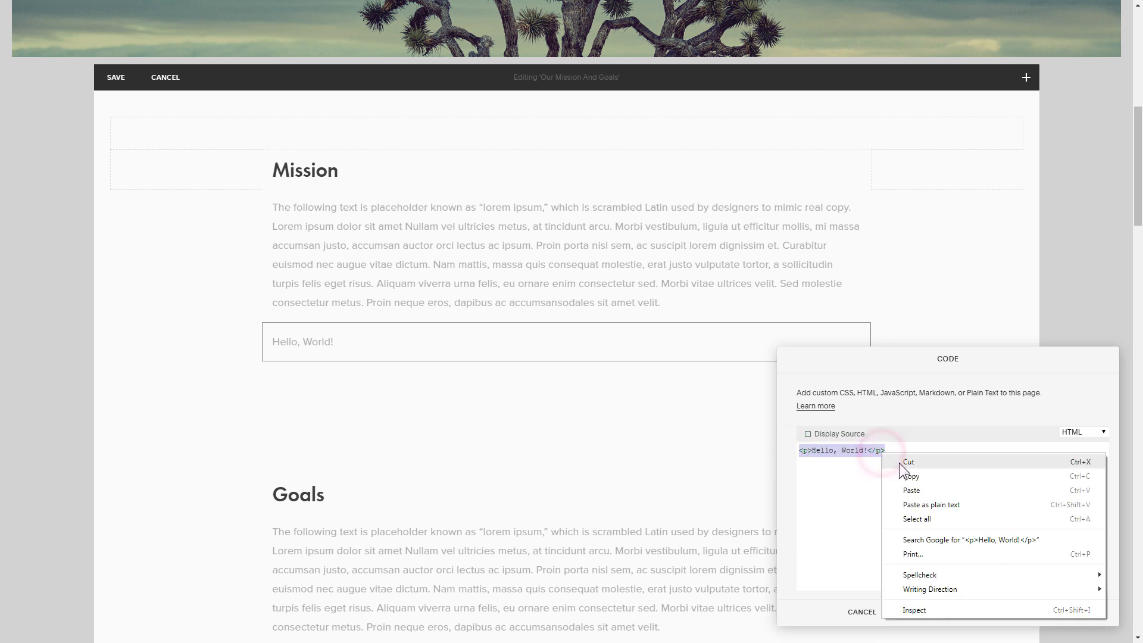
left_click(911, 490)
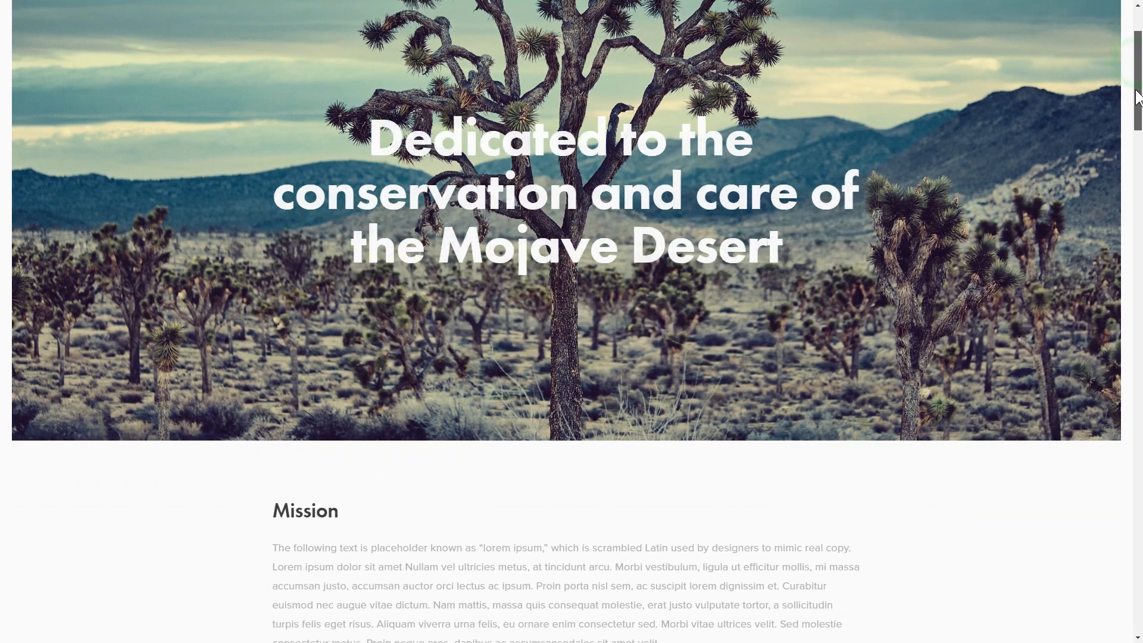
scroll("down", 3)
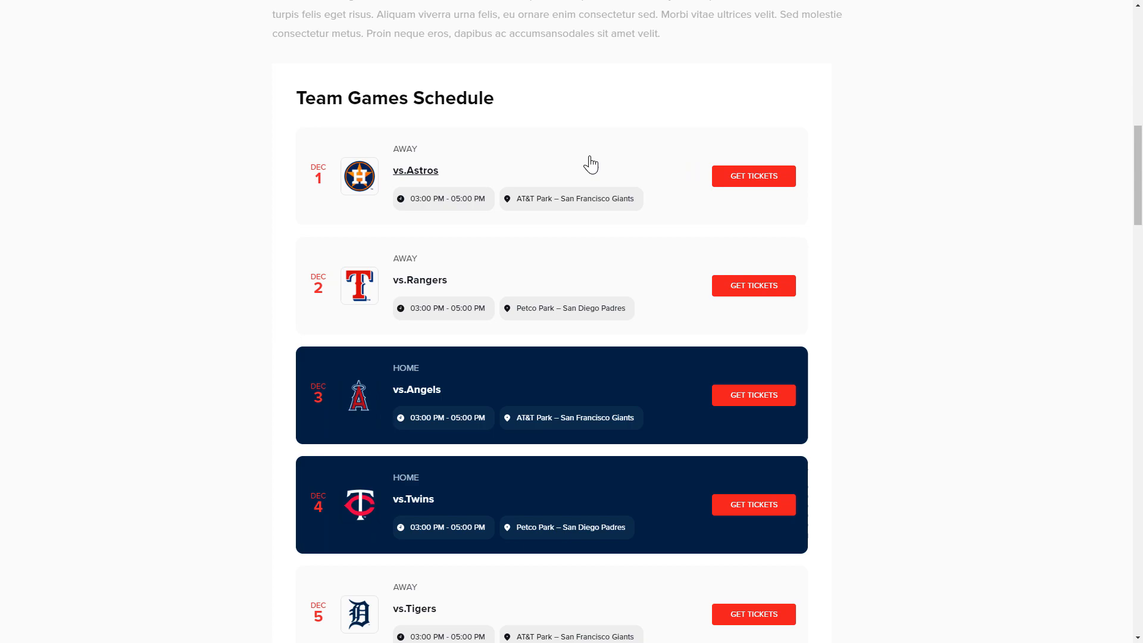
left_click(414, 170)
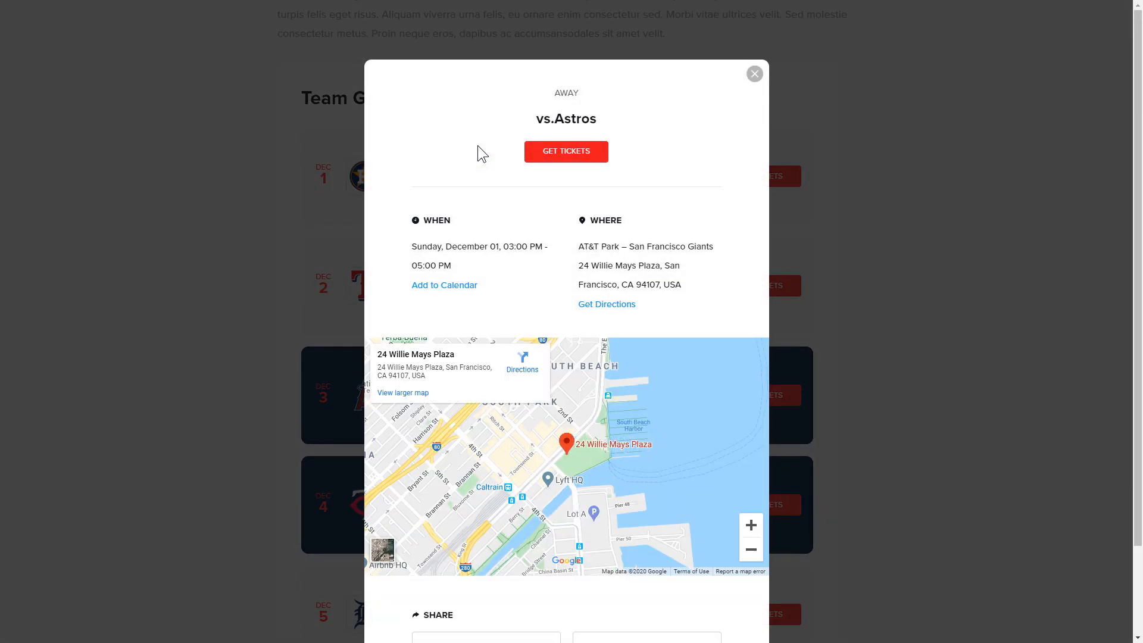
left_click(443, 284)
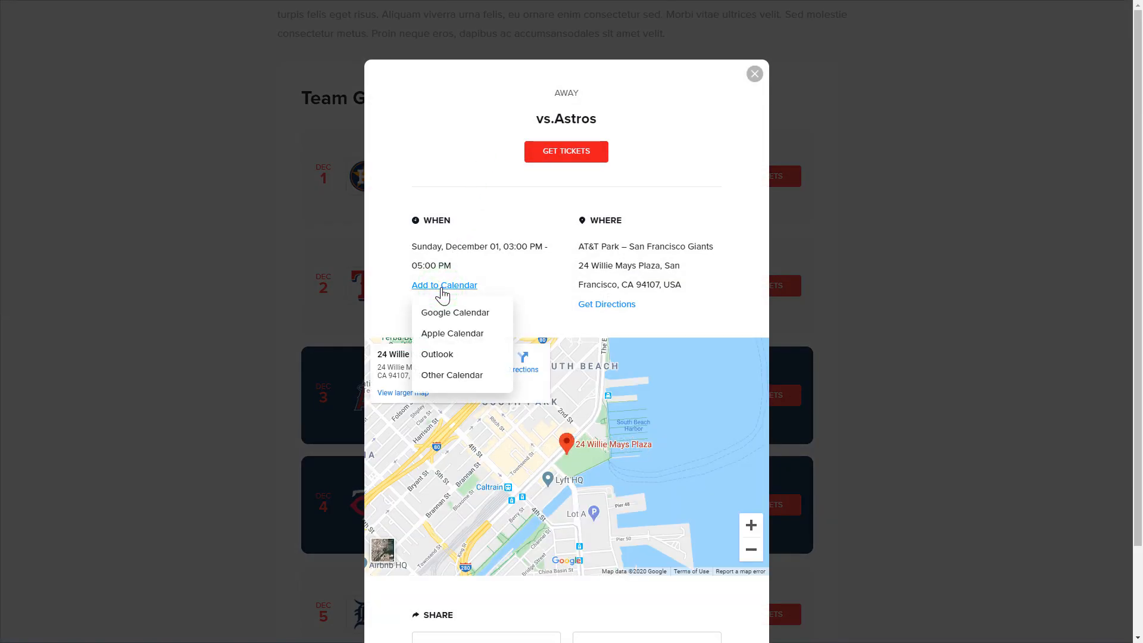
left_click(755, 74)
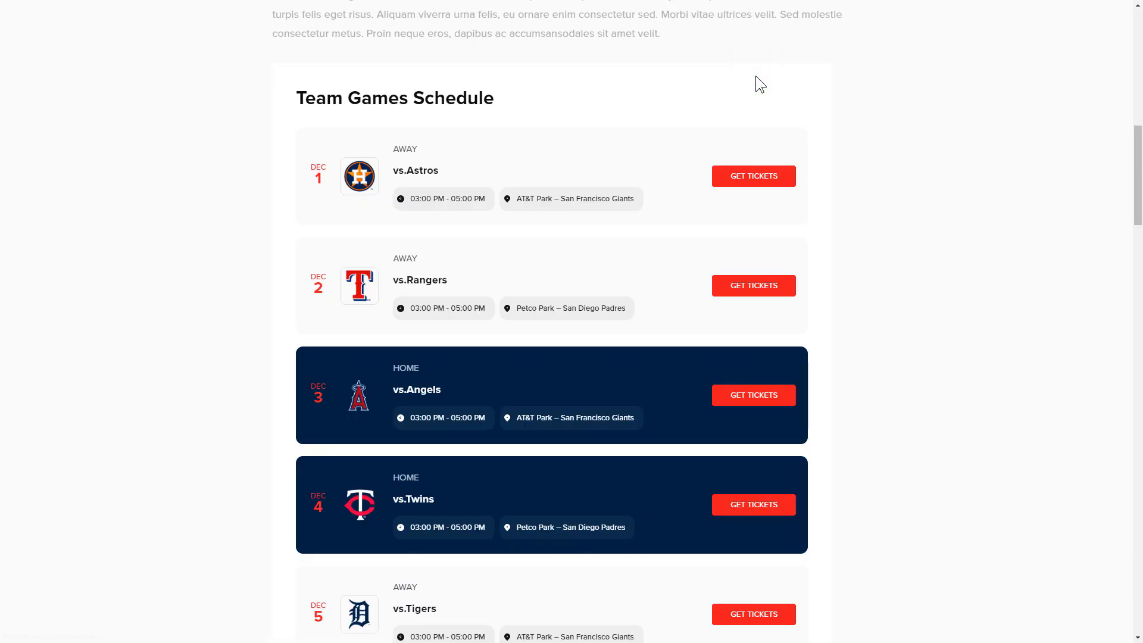